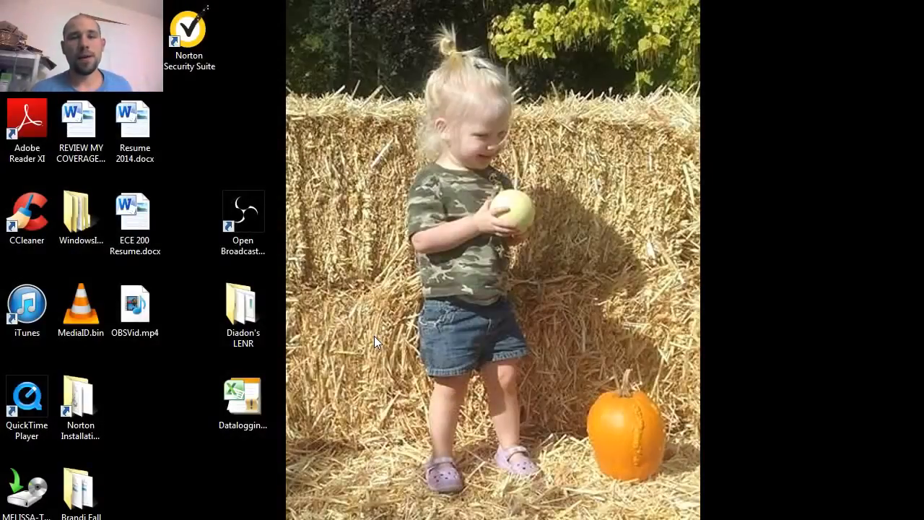
mouse_move(358, 309)
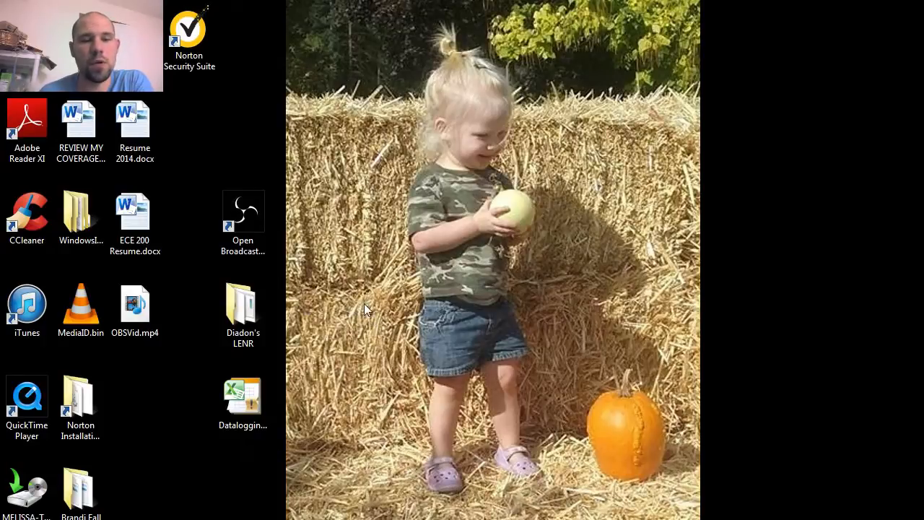
Step: Launch arduino.exe from the Diadon's LENR folder and dismiss the bad library name warning
double_click(243, 303)
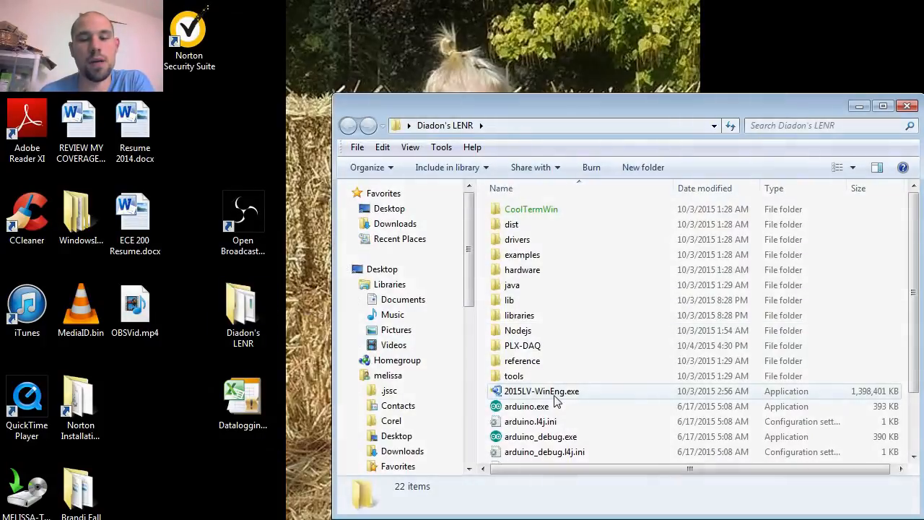
click(526, 406)
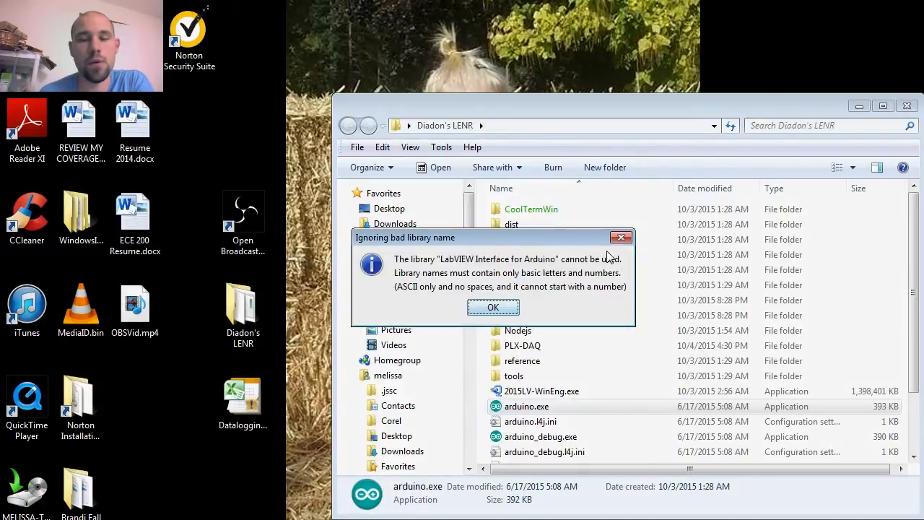
click(493, 307)
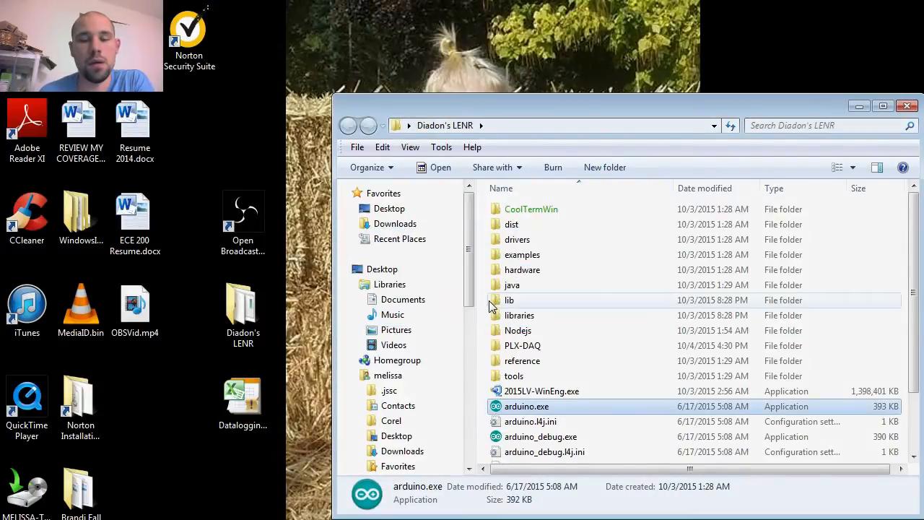
double_click(526, 407)
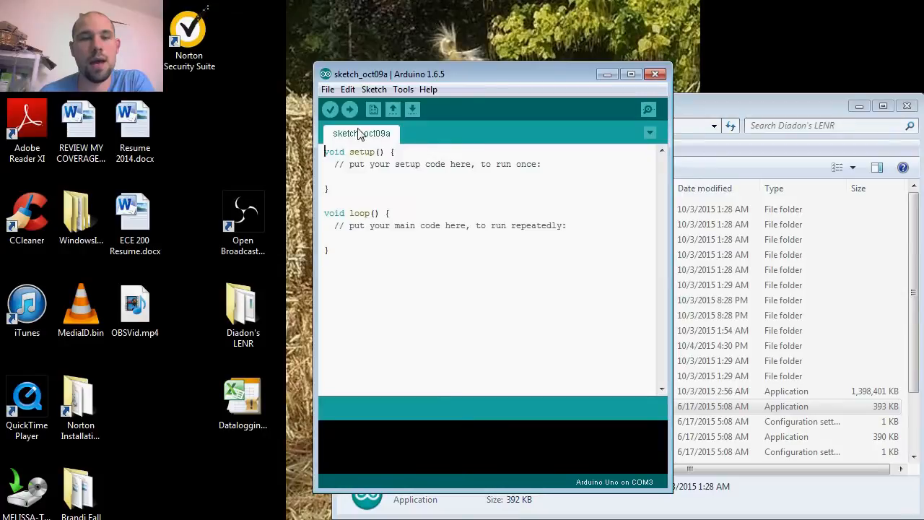
mouse_move(349, 109)
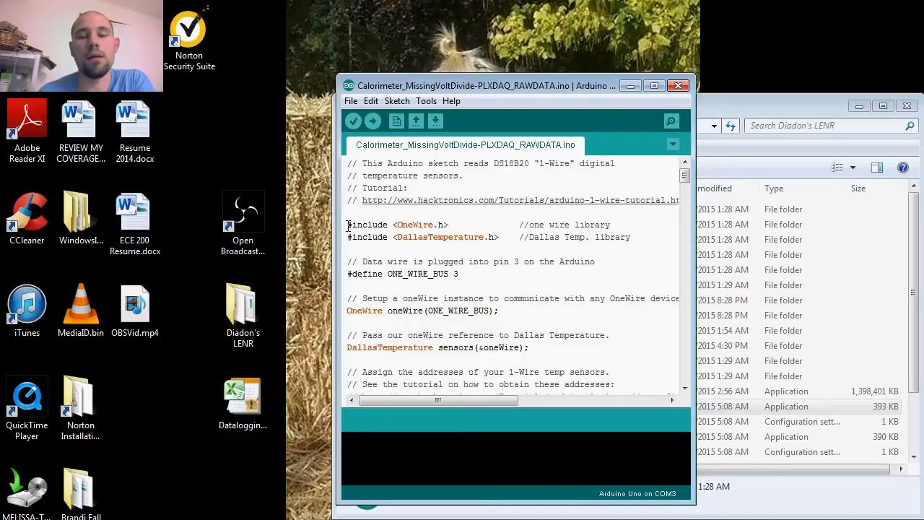
Step: Highlight the two #include lines and scroll down through the variable declarations into setup()
drag(347, 225, 630, 237)
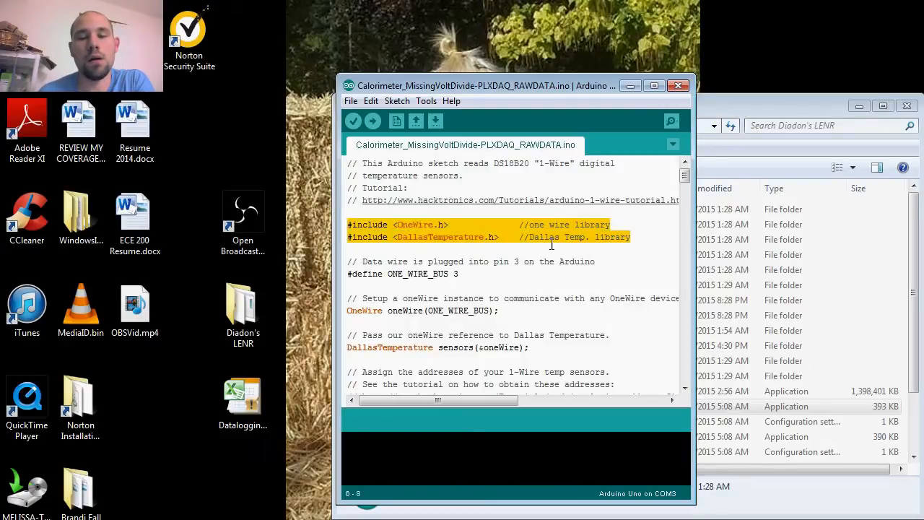
scroll(down, 3)
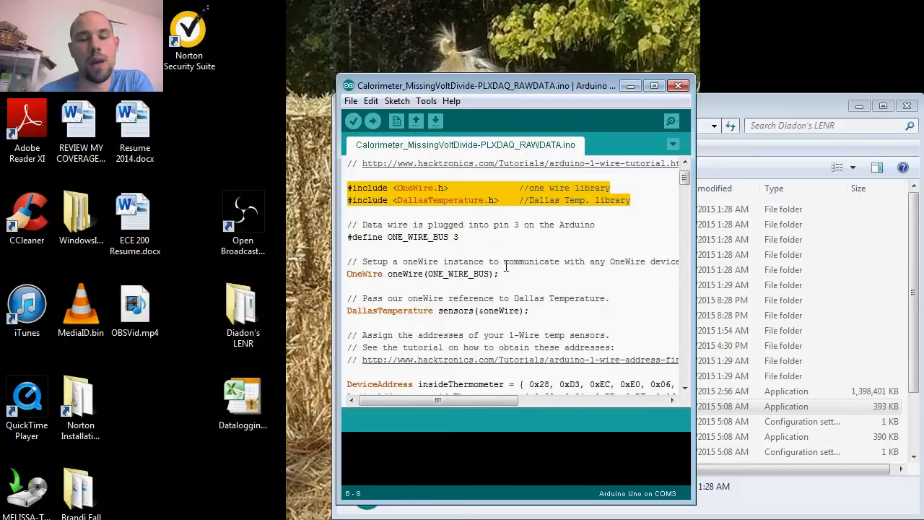
scroll(down, 3)
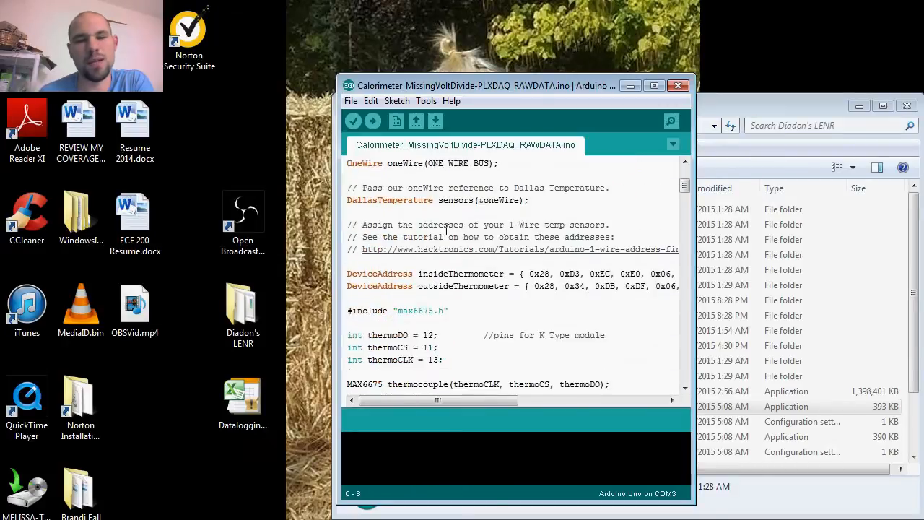
scroll(down, 3)
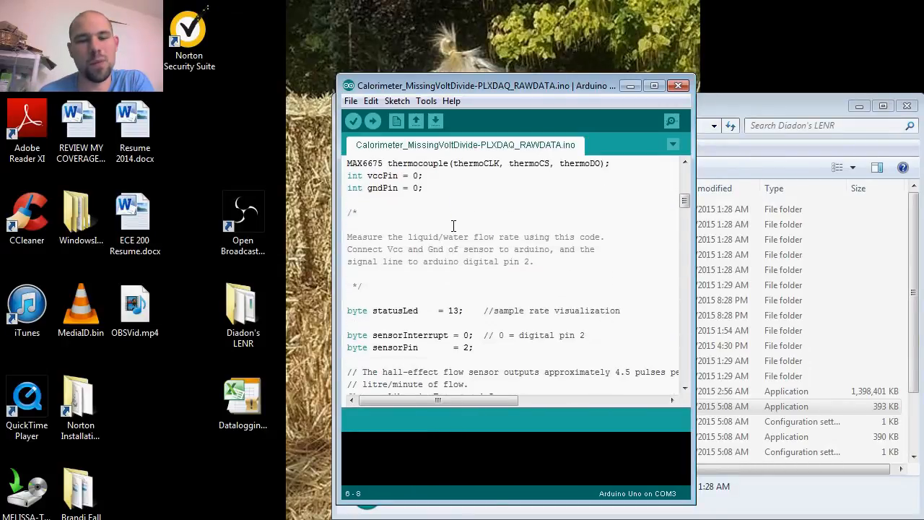
scroll(down, 3)
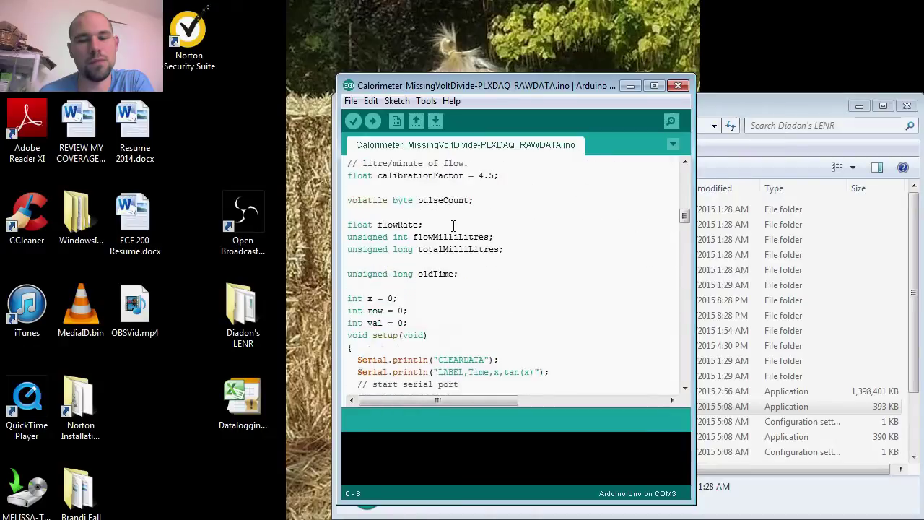
scroll(down, 3)
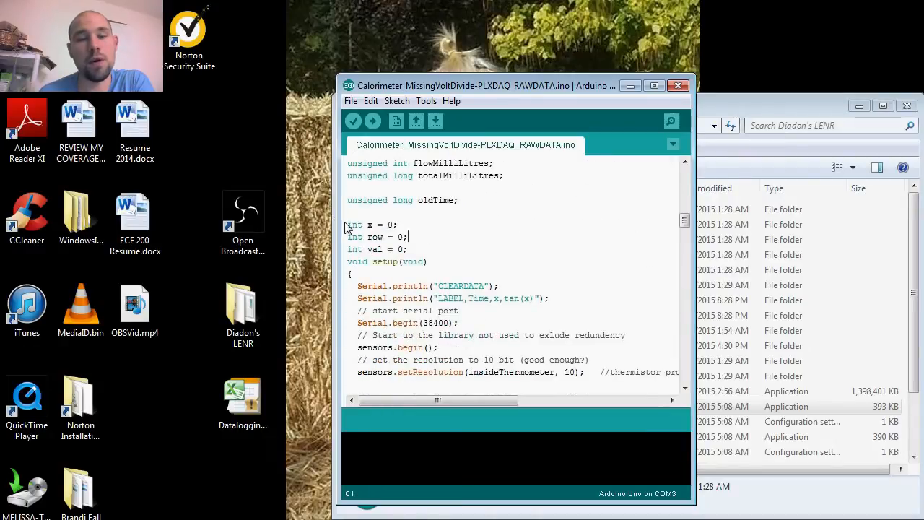
drag(348, 224, 408, 249)
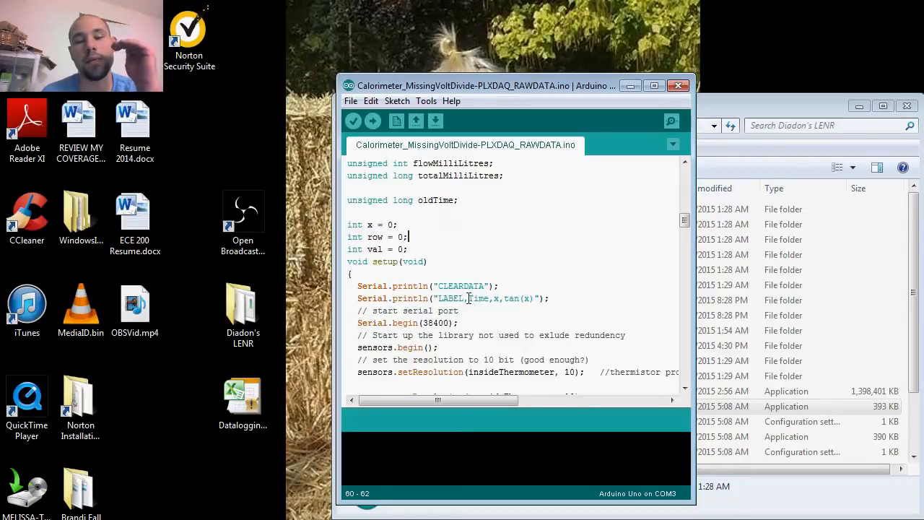
drag(491, 298, 553, 298)
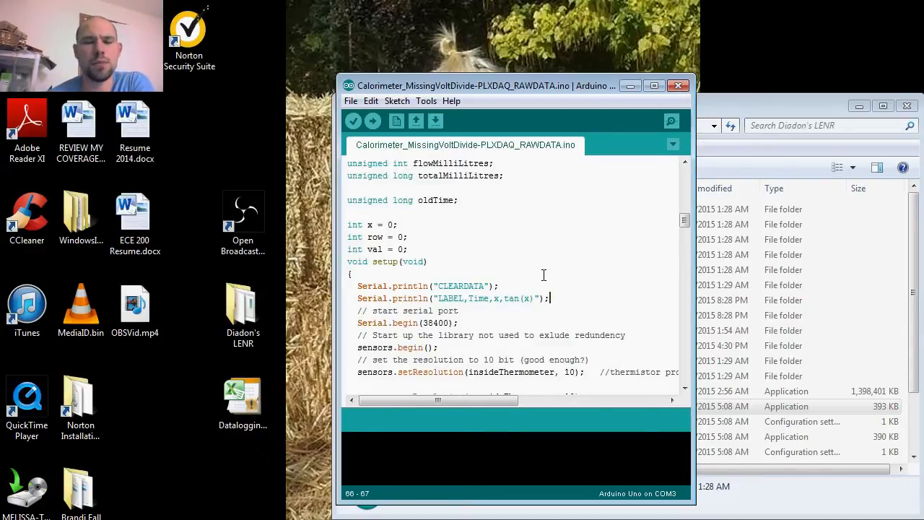
mouse_move(548, 258)
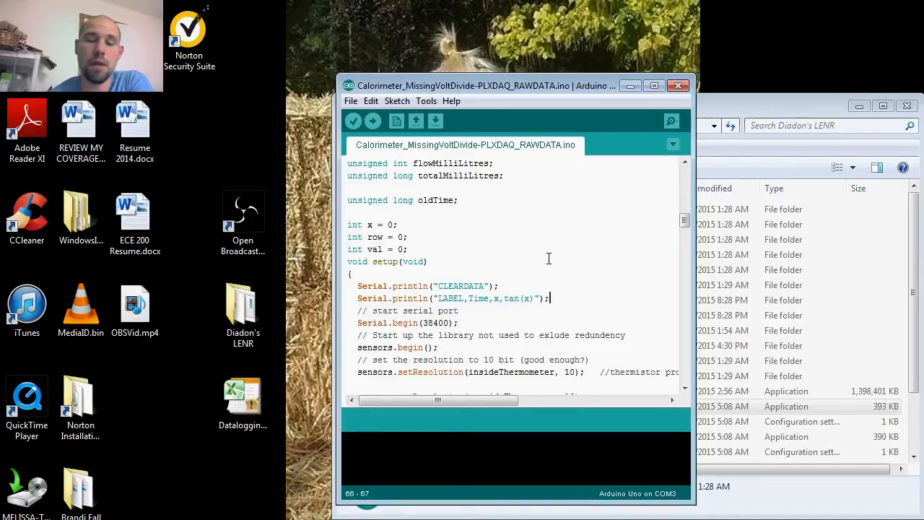
scroll(down, 3)
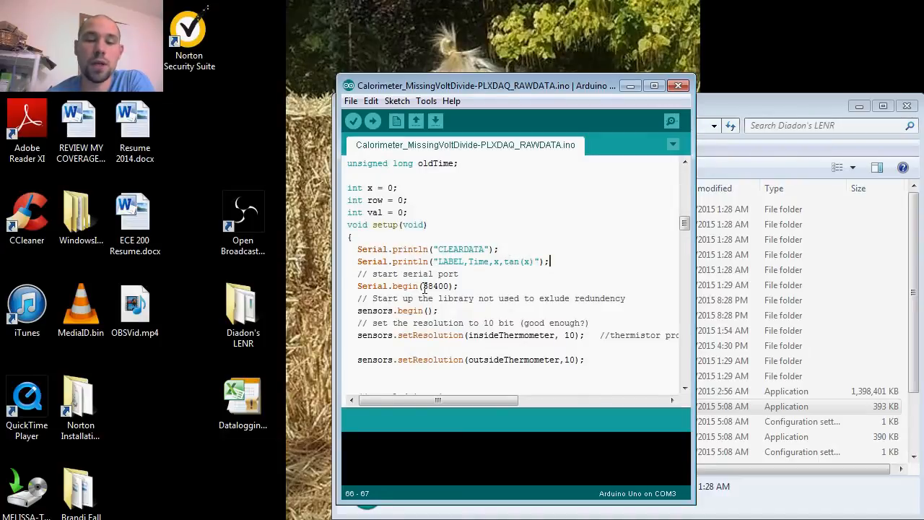
double_click(435, 286)
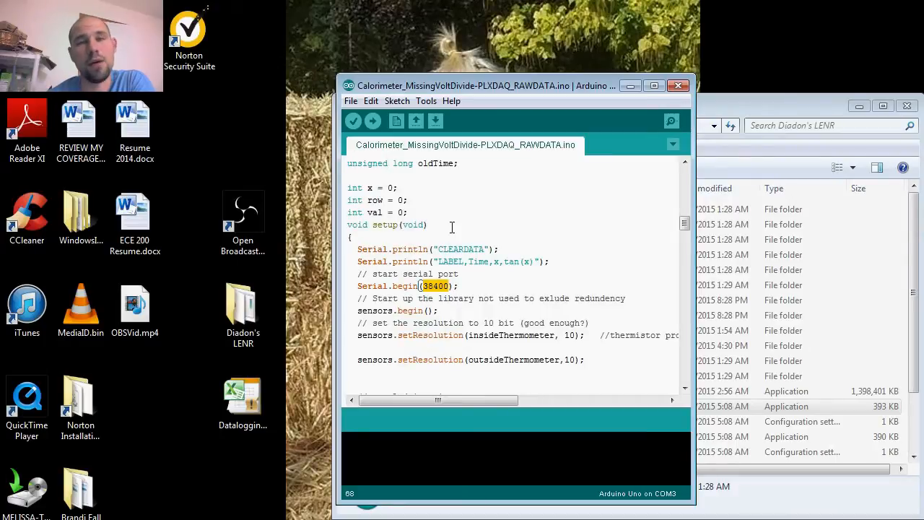
mouse_move(491, 233)
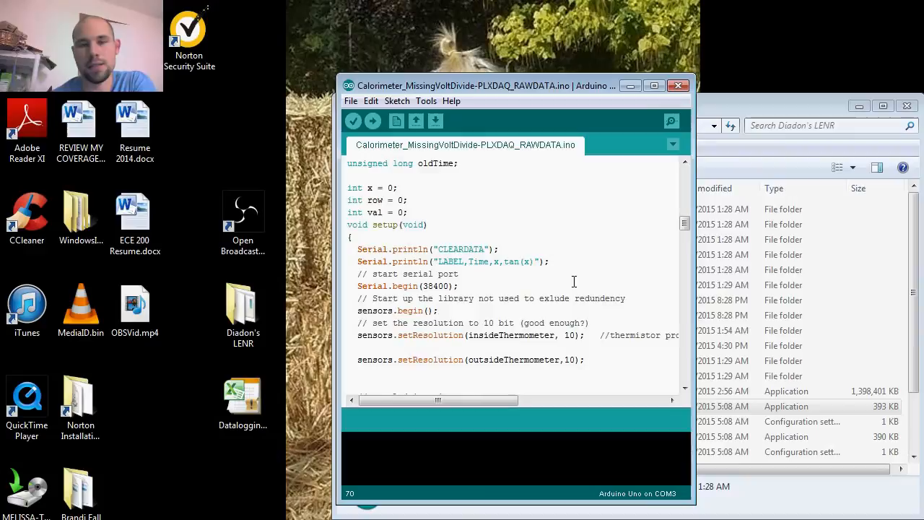
scroll(down, 3)
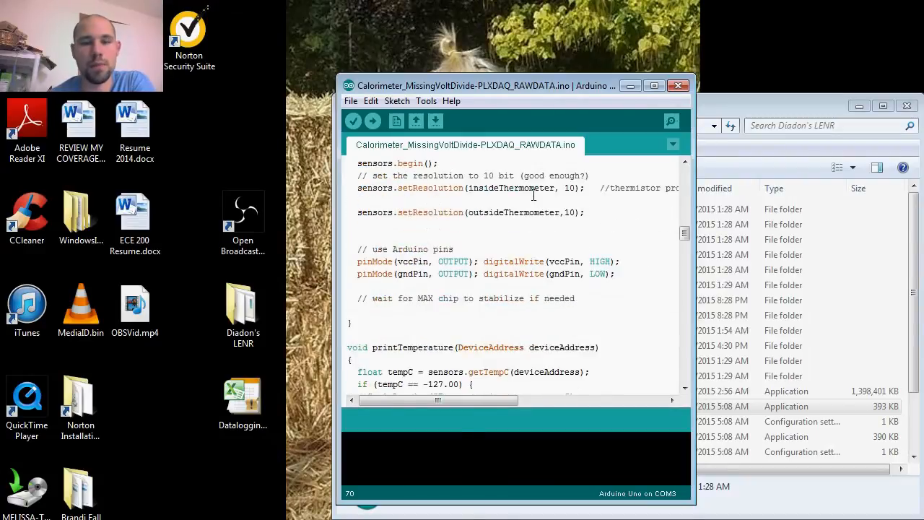
scroll(down, 3)
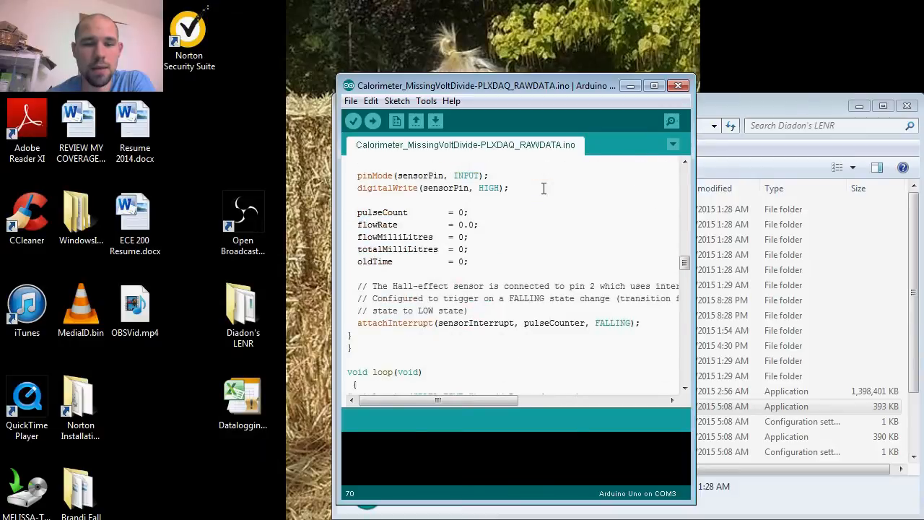
scroll(down, 3)
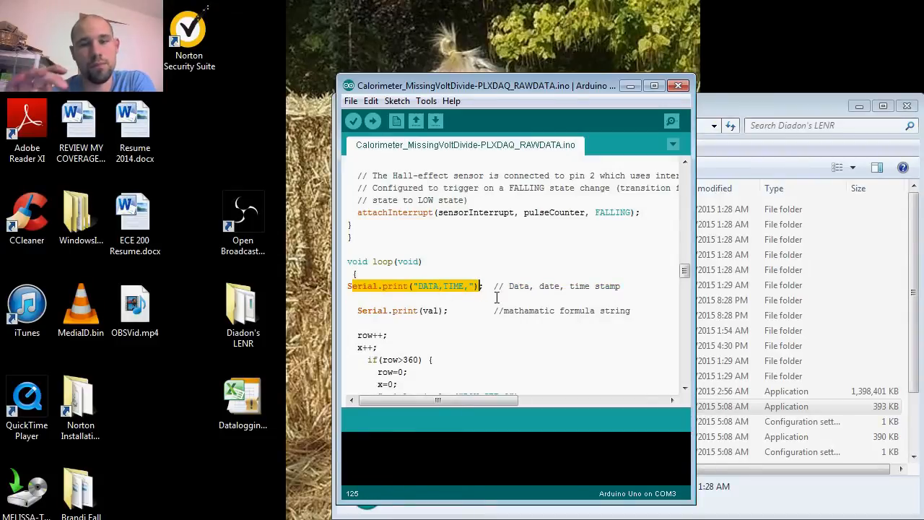
scroll(down, 3)
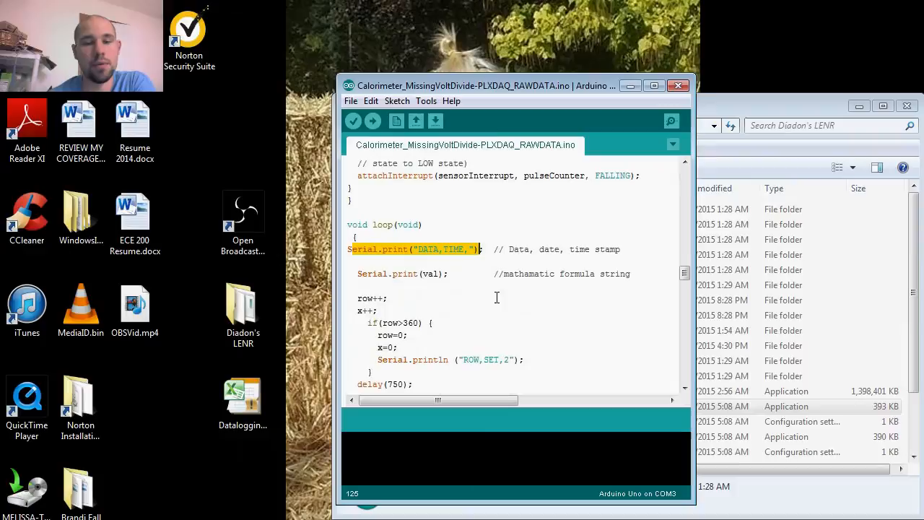
mouse_move(402, 297)
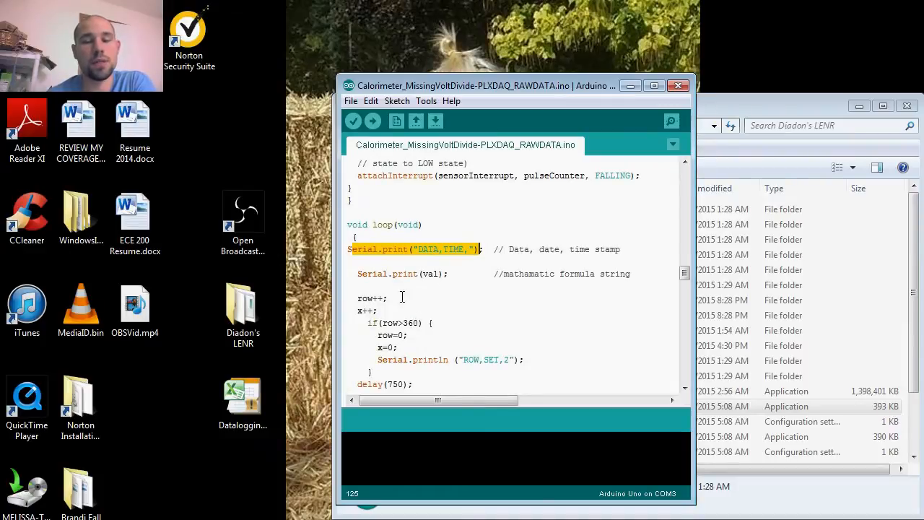
mouse_move(597, 337)
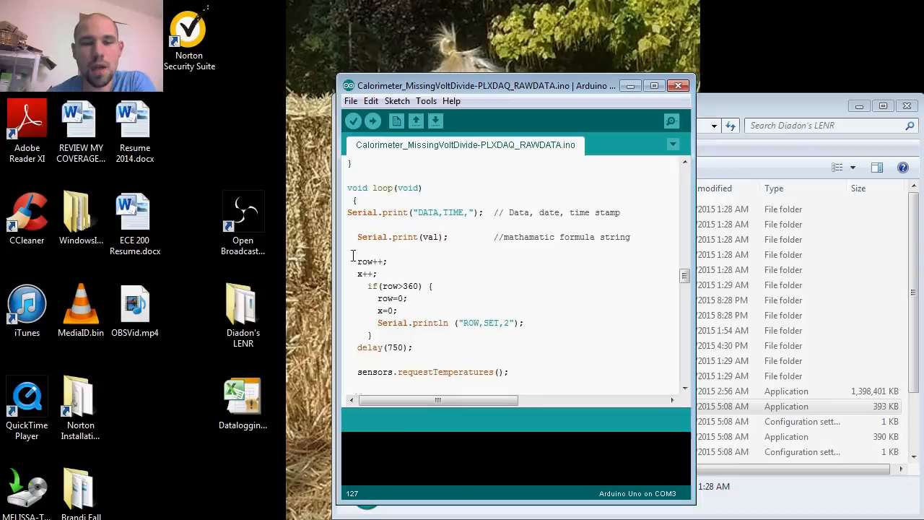
drag(357, 260, 376, 274)
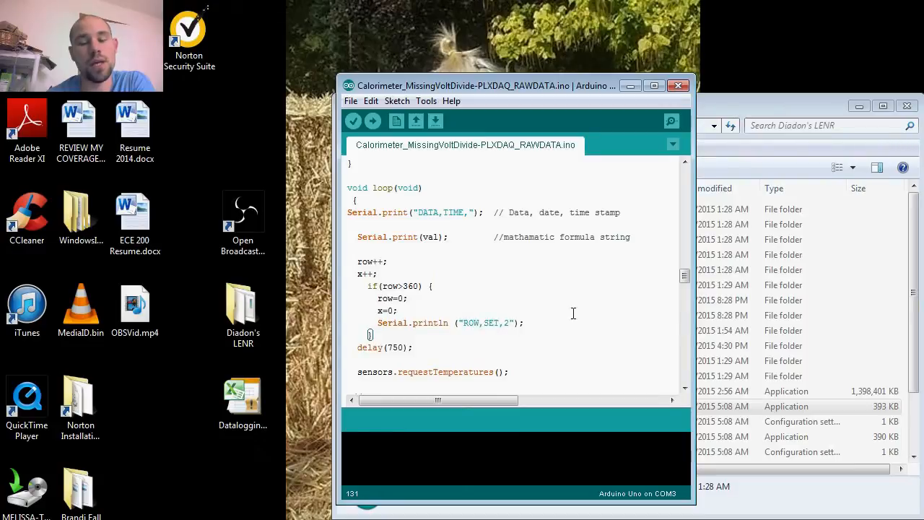
scroll(down, 3)
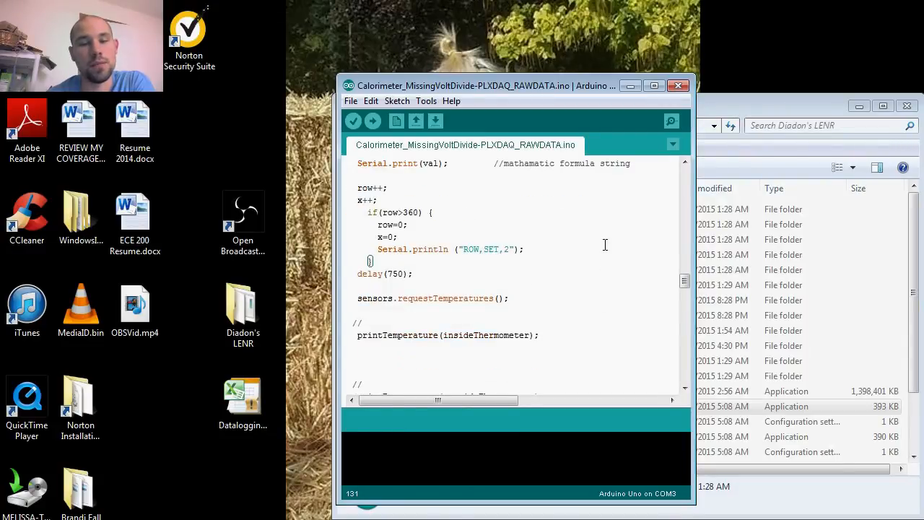
mouse_move(640, 255)
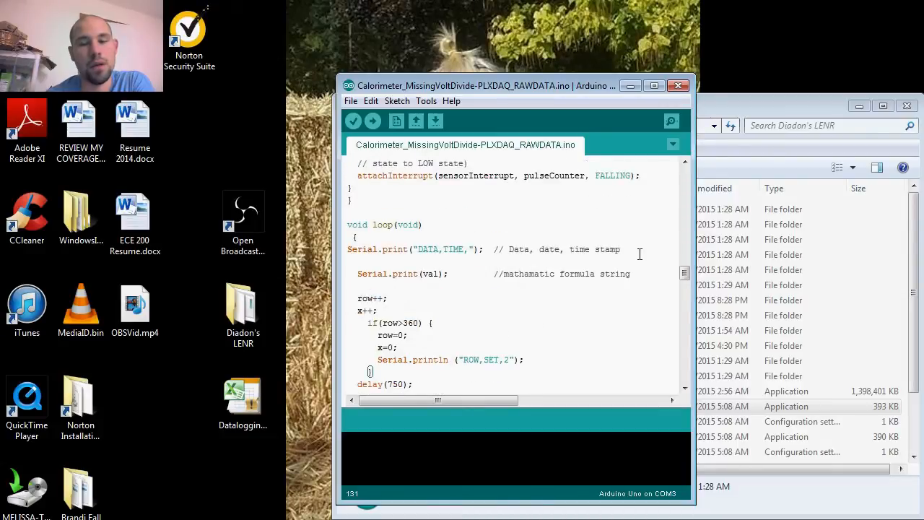
scroll(down, 3)
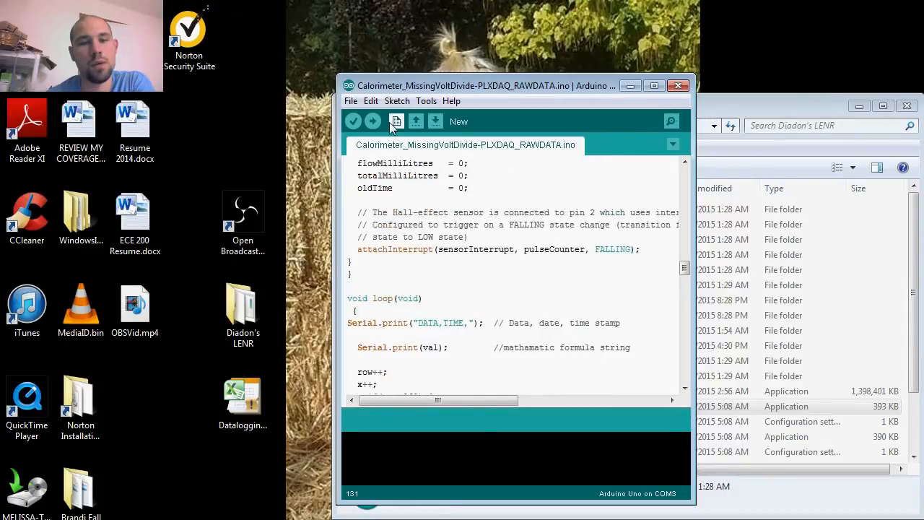
Step: Upload the calorimeter sketch to the Arduino Uno on COM3 via the toolbar Upload arrow
click(372, 120)
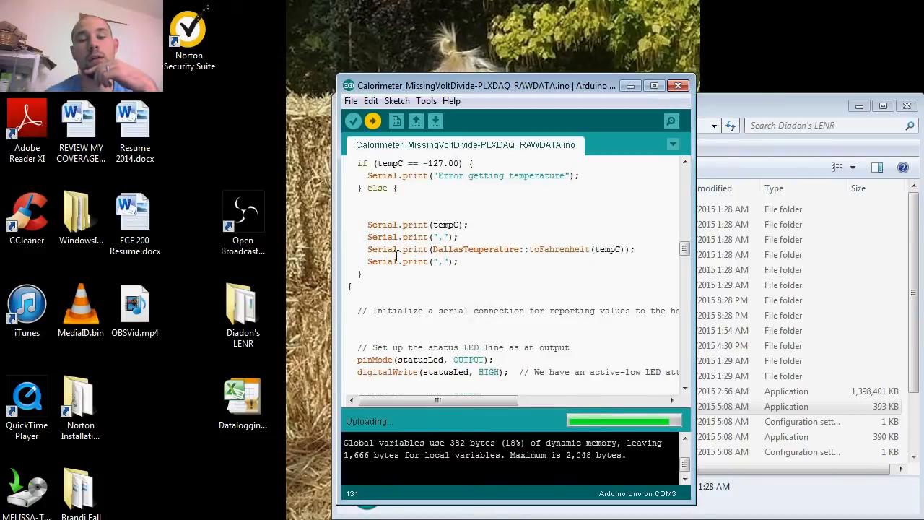
mouse_move(431, 238)
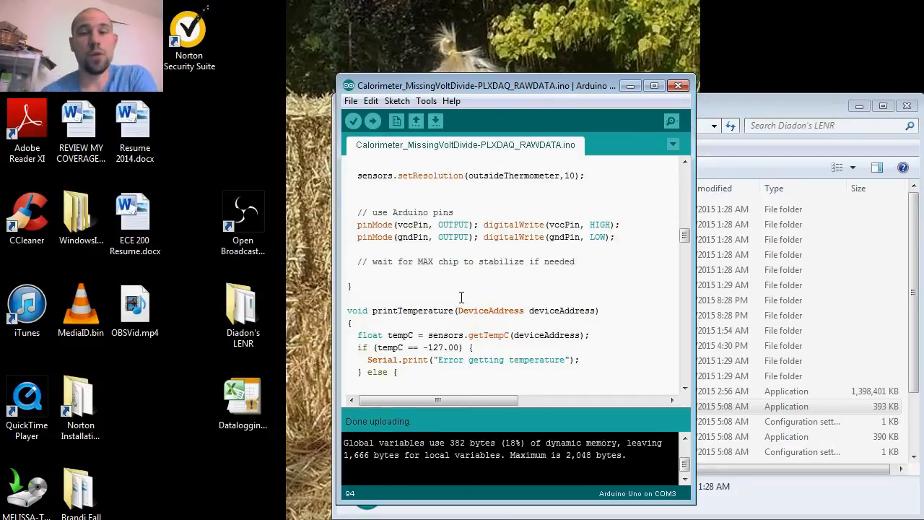
mouse_move(663, 267)
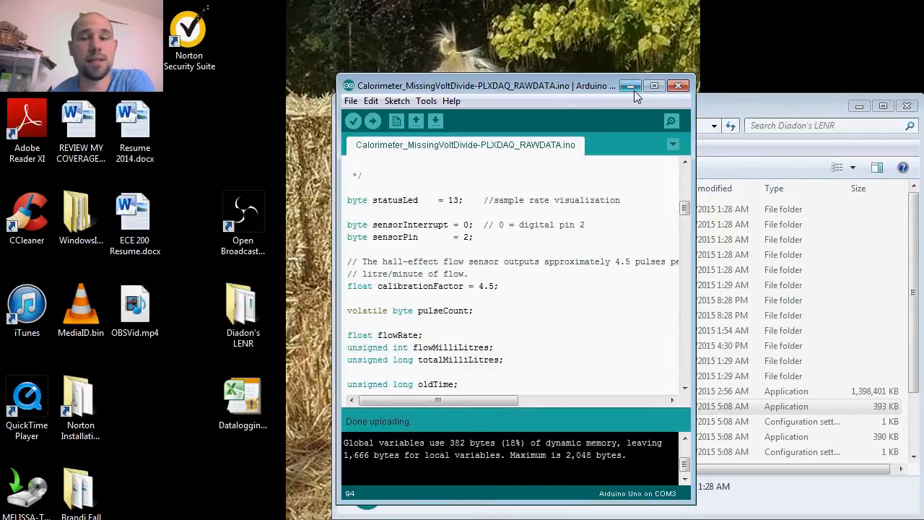
mouse_move(630, 86)
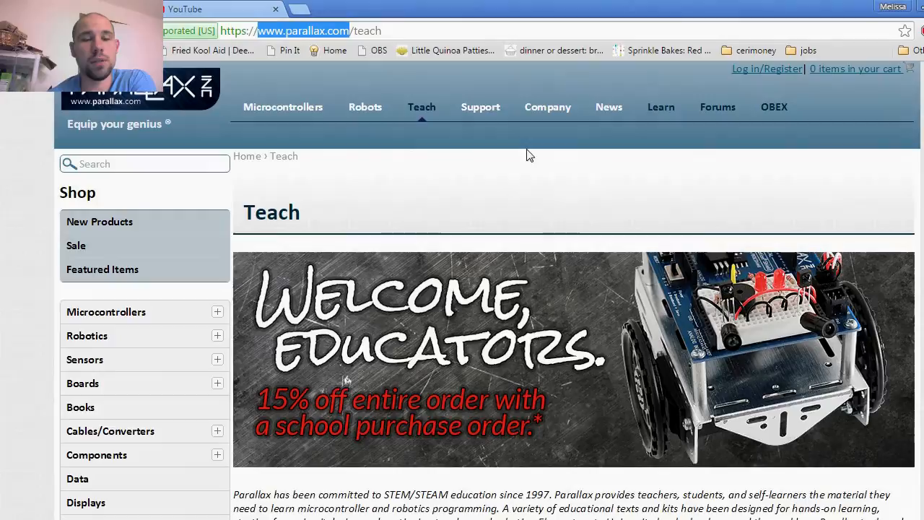
Step: Scroll down and up through the parallax.com/teach page for educators
scroll(down, 3)
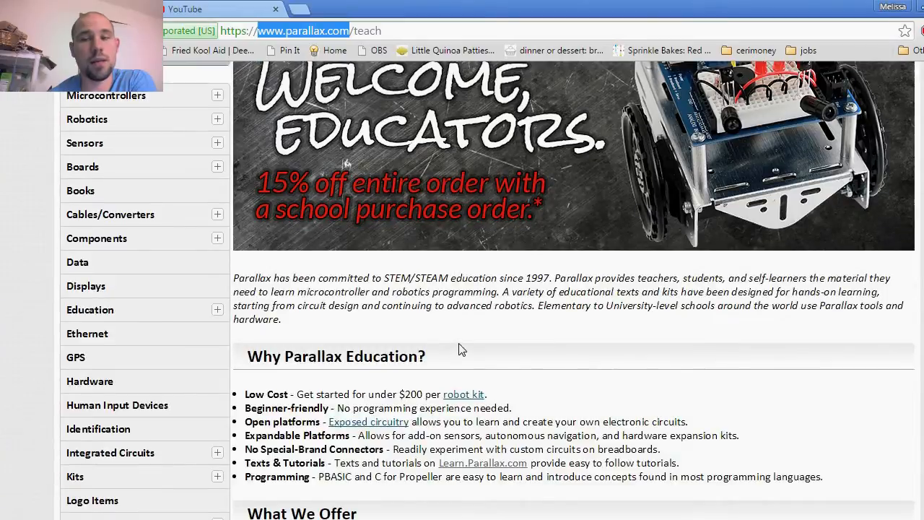
scroll(down, 3)
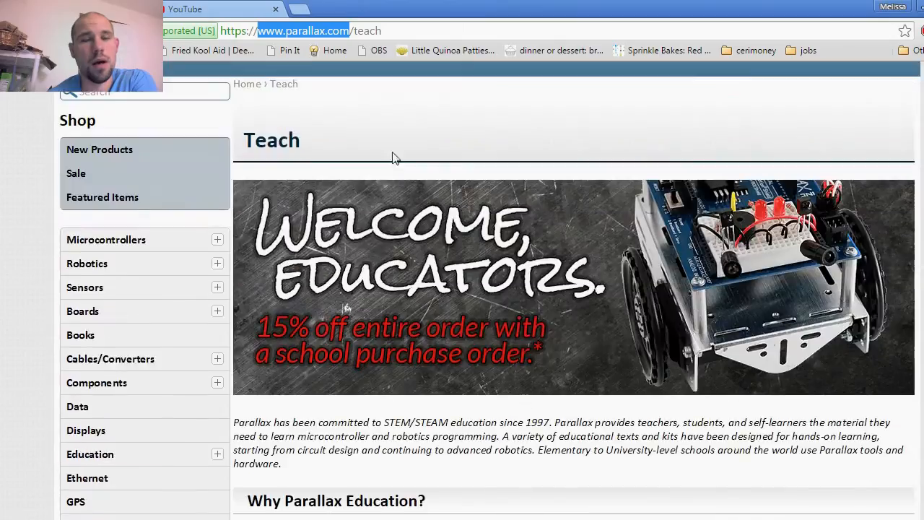
scroll(up, 3)
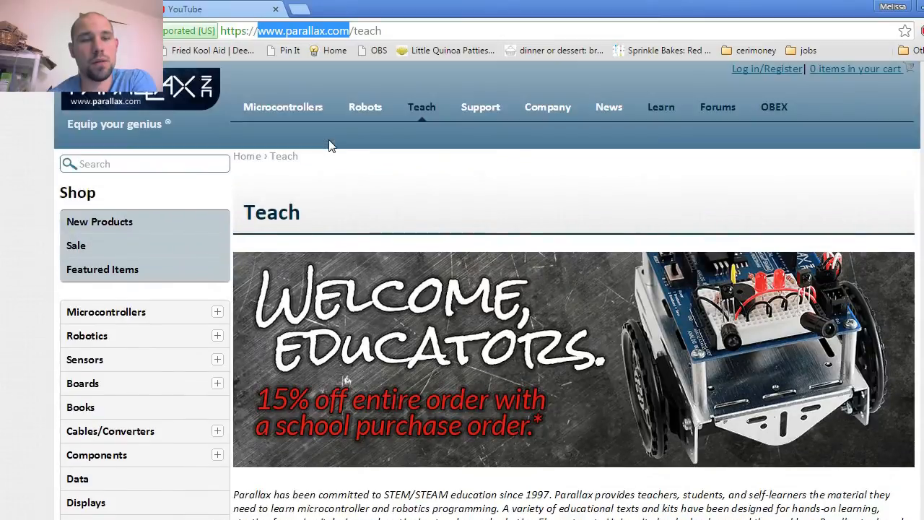
scroll(down, 3)
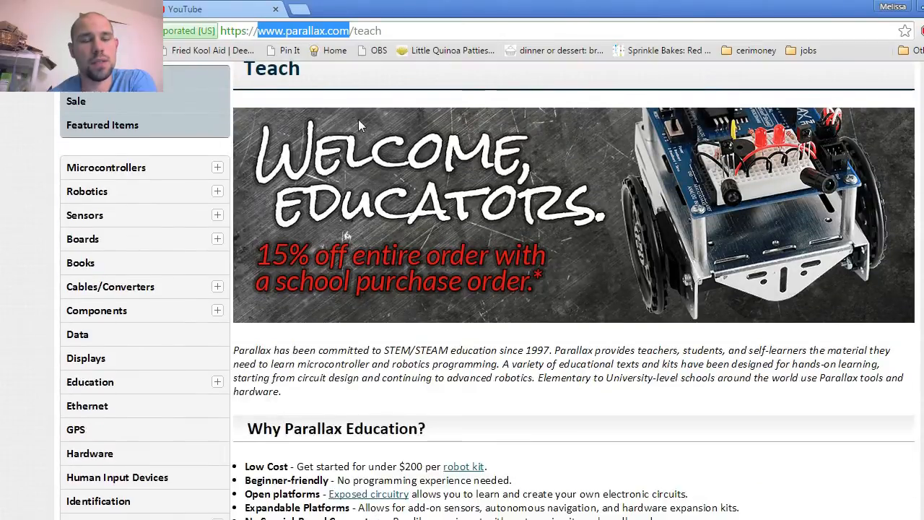
scroll(down, 3)
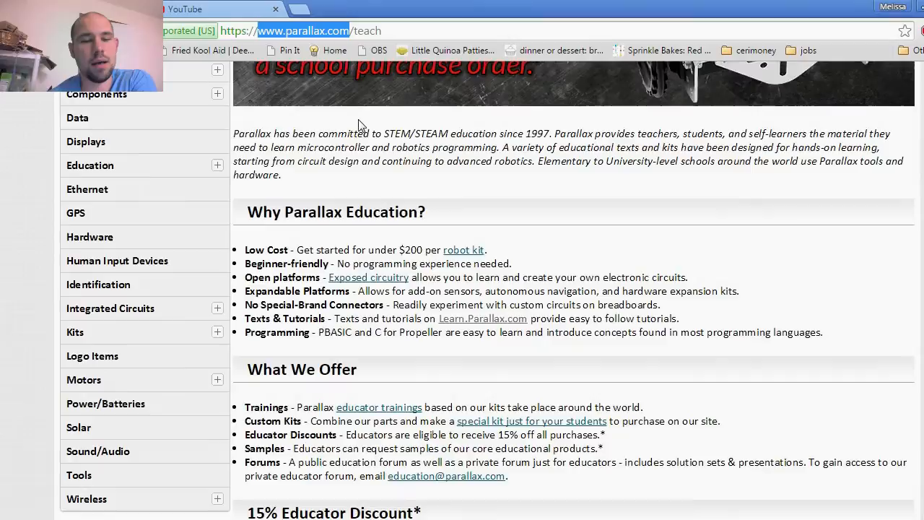
scroll(up, 3)
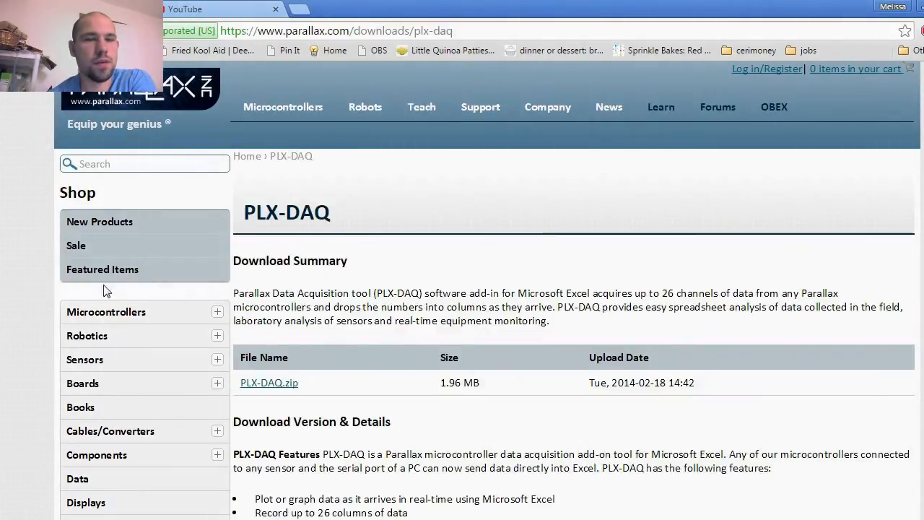
Step: Navigate to parallax.com/downloads/plx-daq and start downloading PLX-DAQ.zip
click(346, 31)
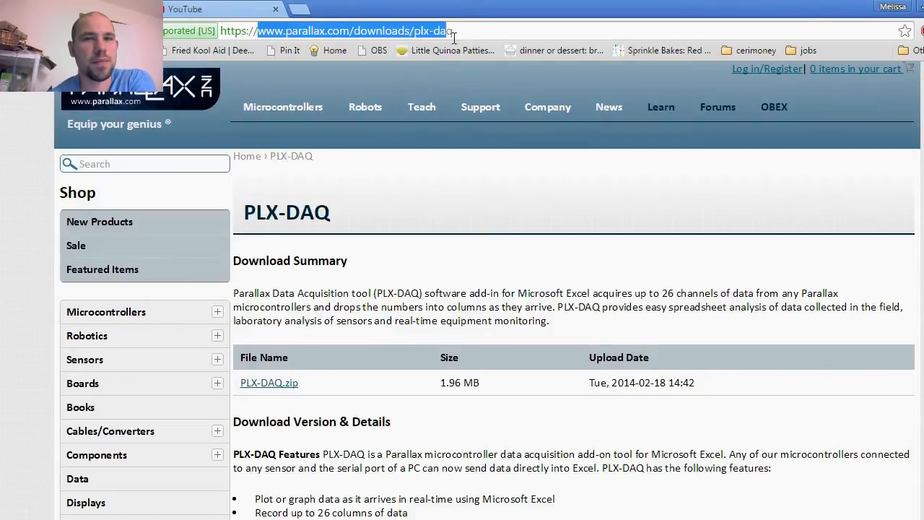
click(453, 32)
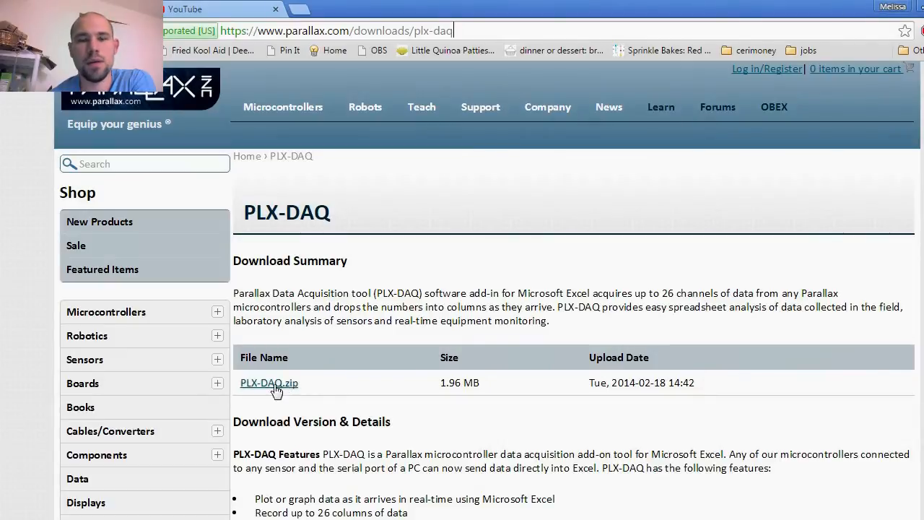
click(268, 382)
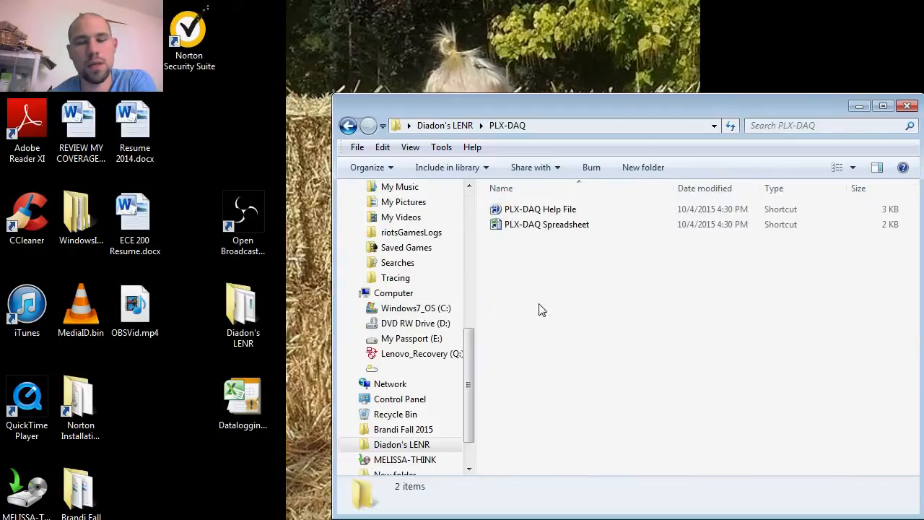
Step: Open the PLX-DAQ Spreadsheet shortcut from the PLX-DAQ folder in Excel
click(547, 223)
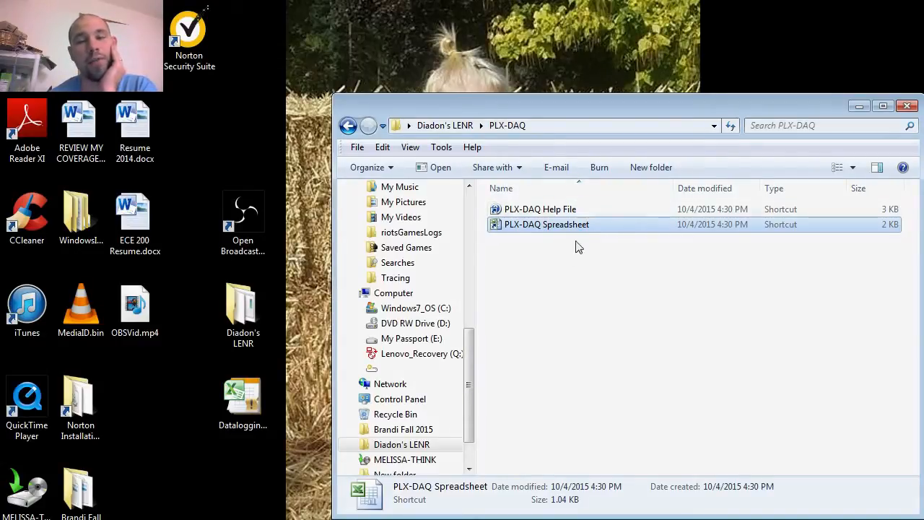
double_click(544, 224)
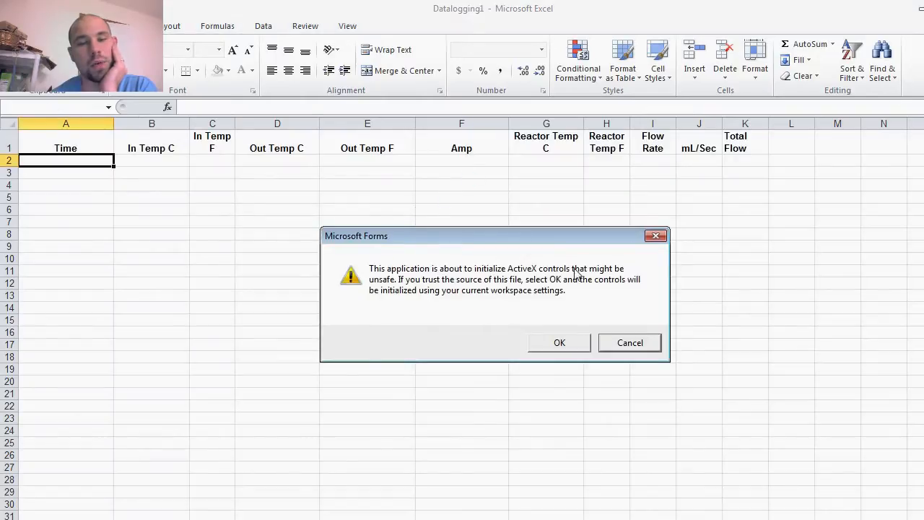
Step: Accept the Microsoft Forms ActiveX warning so the PLX-DAQ Data Acquisition panel loads
click(559, 342)
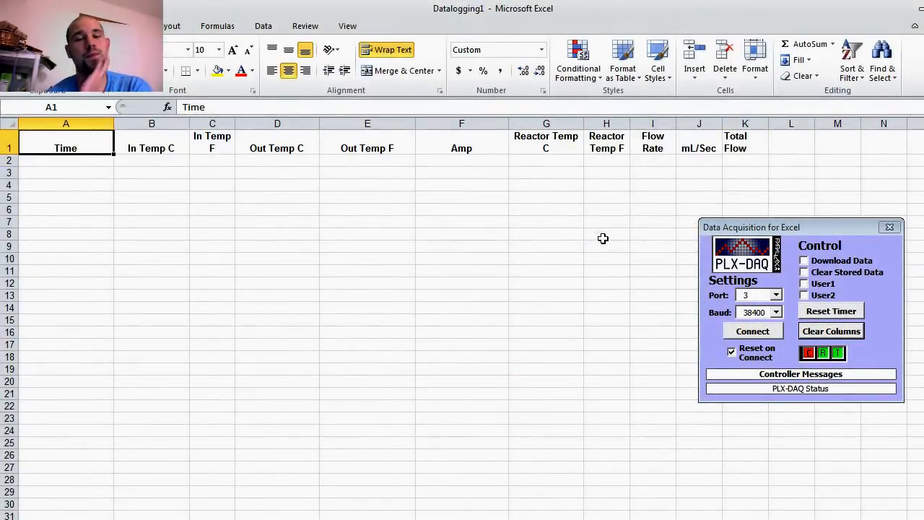
mouse_move(779, 281)
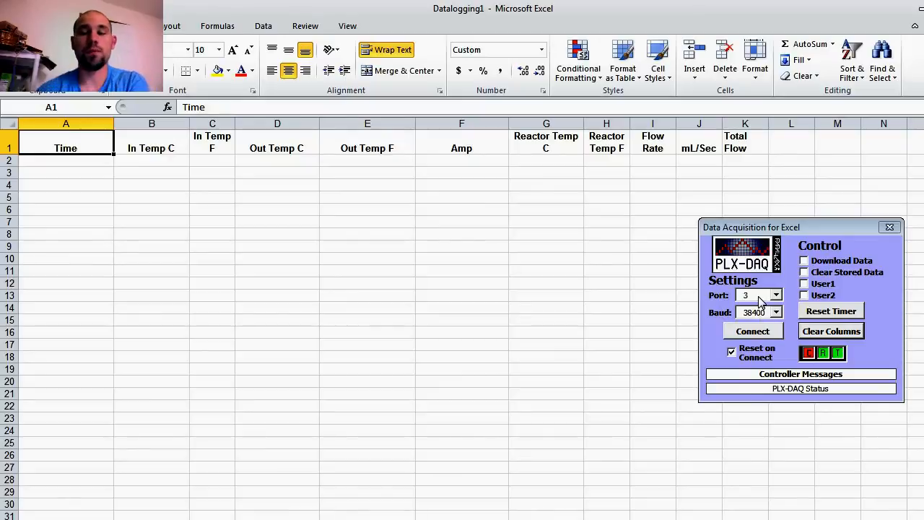
mouse_move(781, 340)
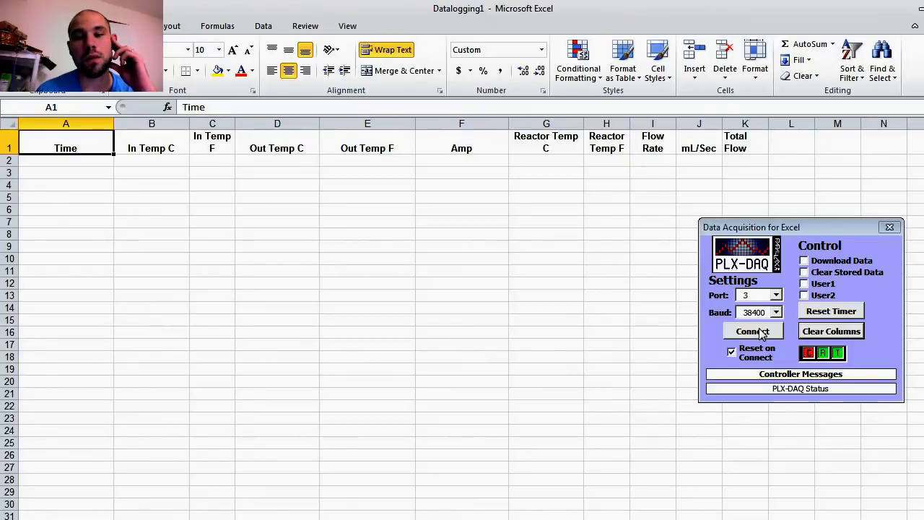
Step: Connect PLX-DAQ to log live readings into rows 2–17, then disconnect
click(753, 330)
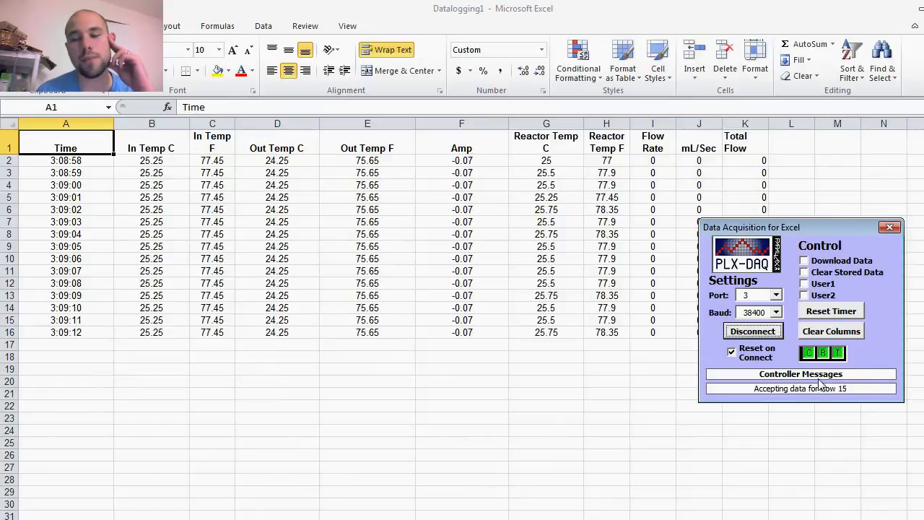
click(753, 330)
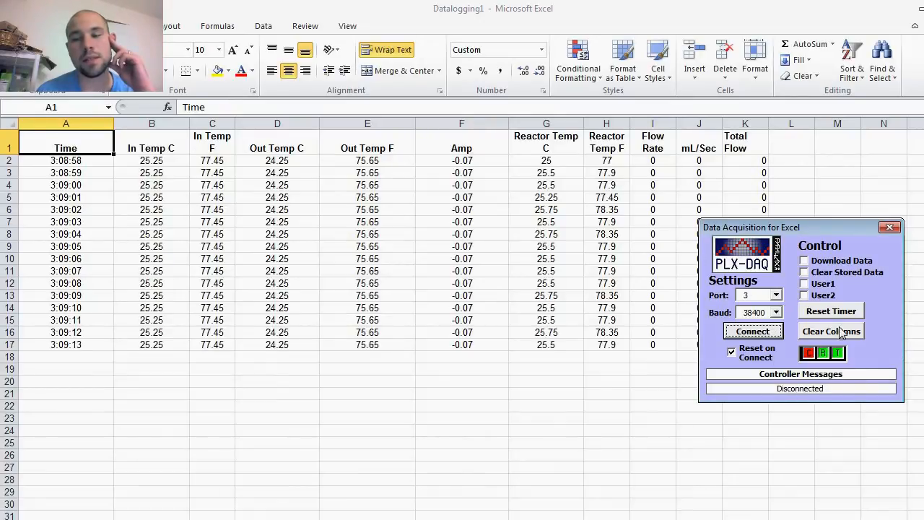
Step: Clear the logged readings with Clear Columns, leaving only the headers
click(831, 331)
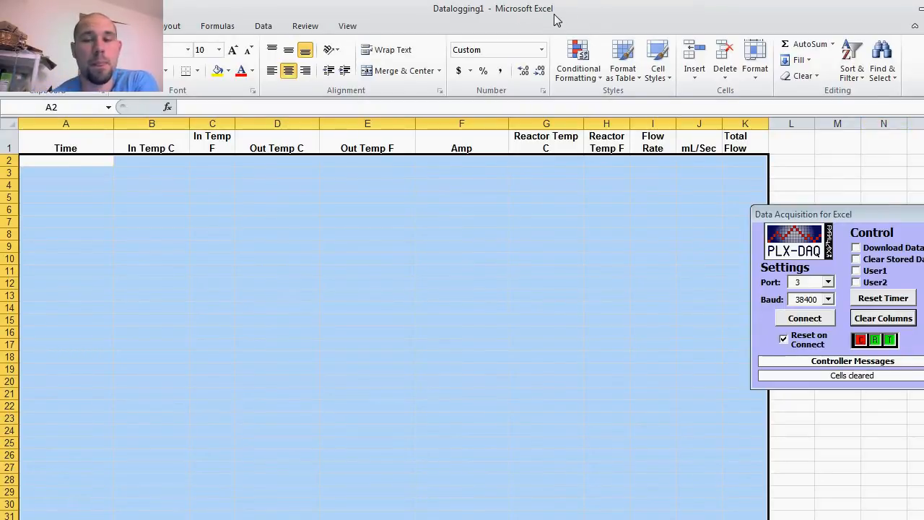
mouse_move(254, 368)
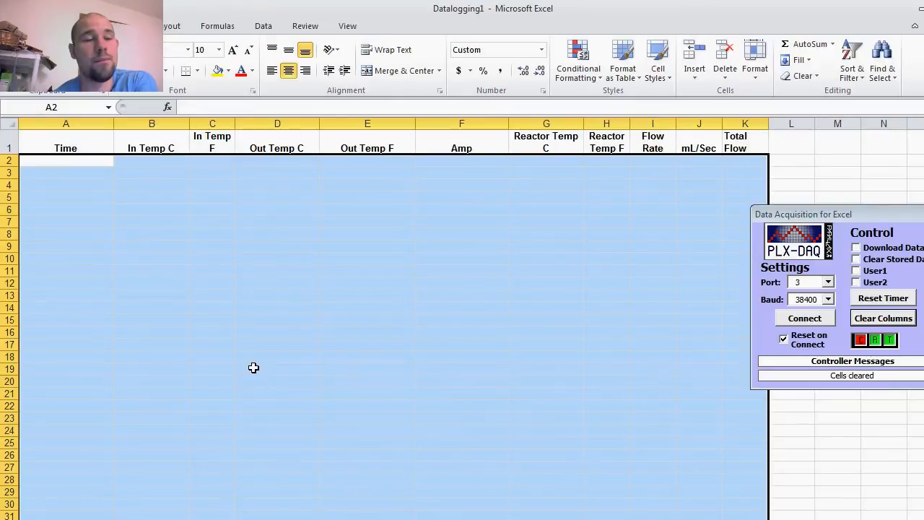
mouse_move(475, 212)
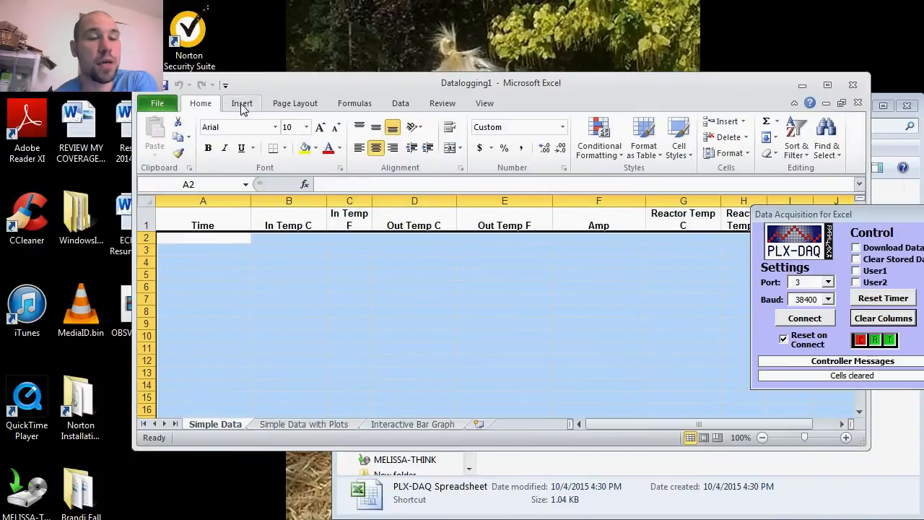
Step: Insert an empty Scatter with only Markers chart from the Insert tab
click(241, 103)
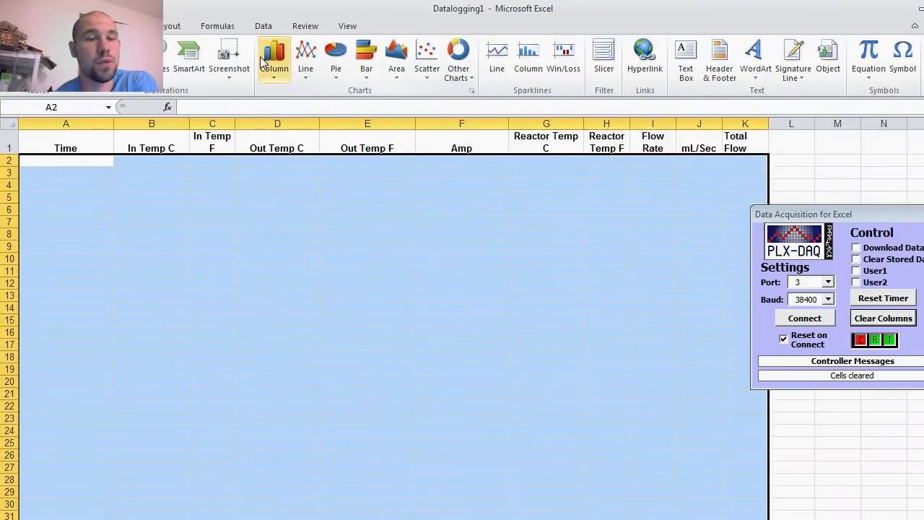
click(425, 54)
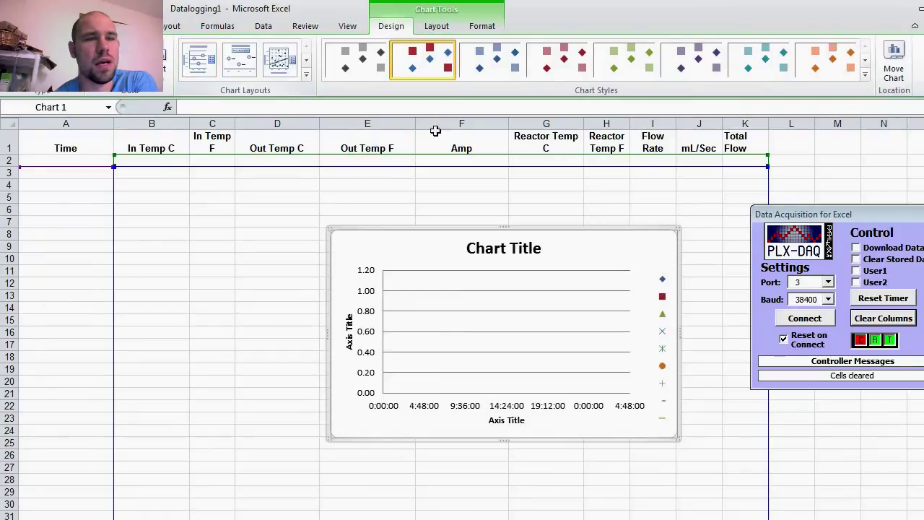
mouse_move(668, 240)
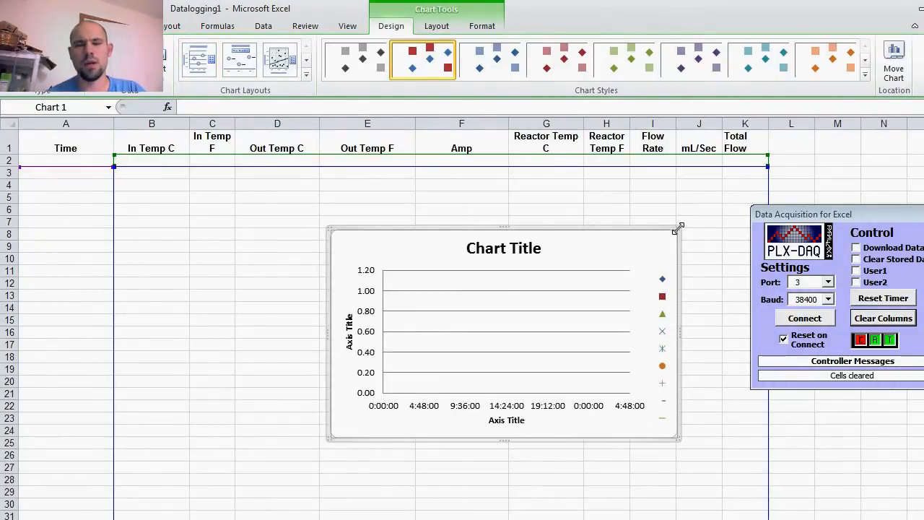
mouse_move(760, 184)
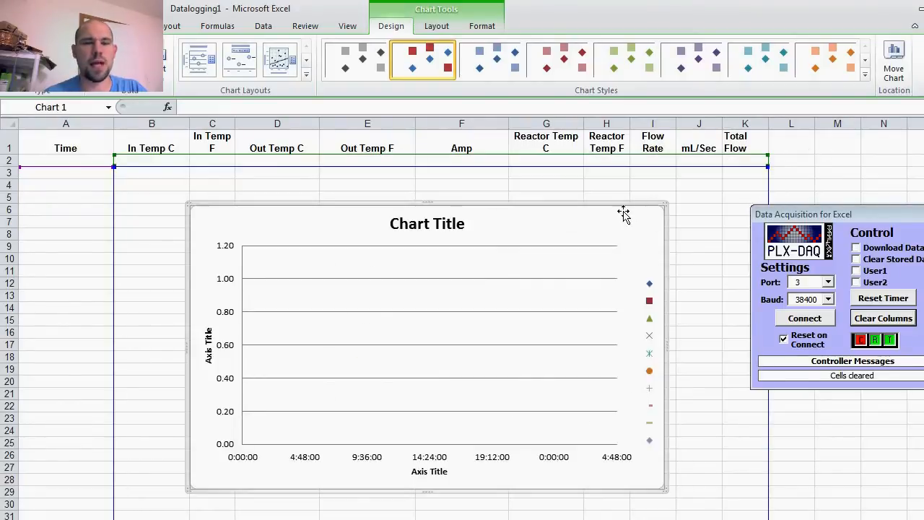
Step: Replace the chart title placeholder with 'Test 1' and deselect it
click(426, 223)
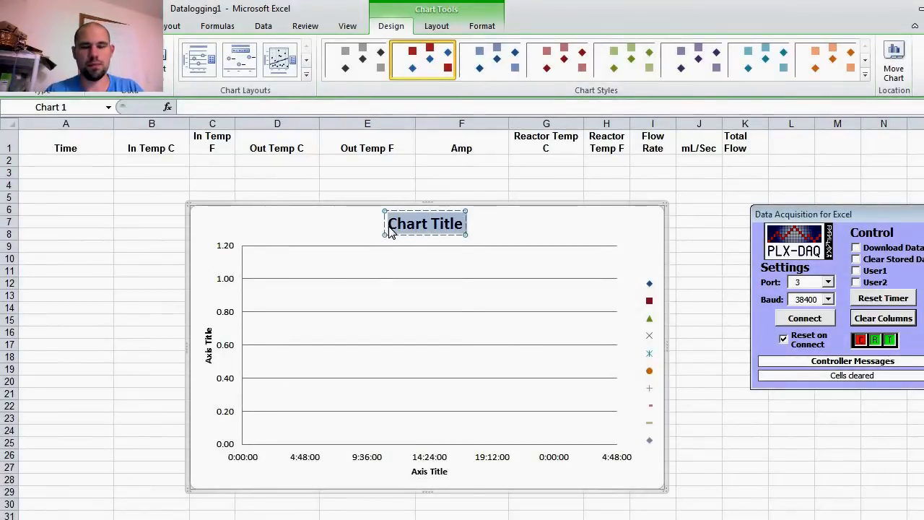
text(Test 1)
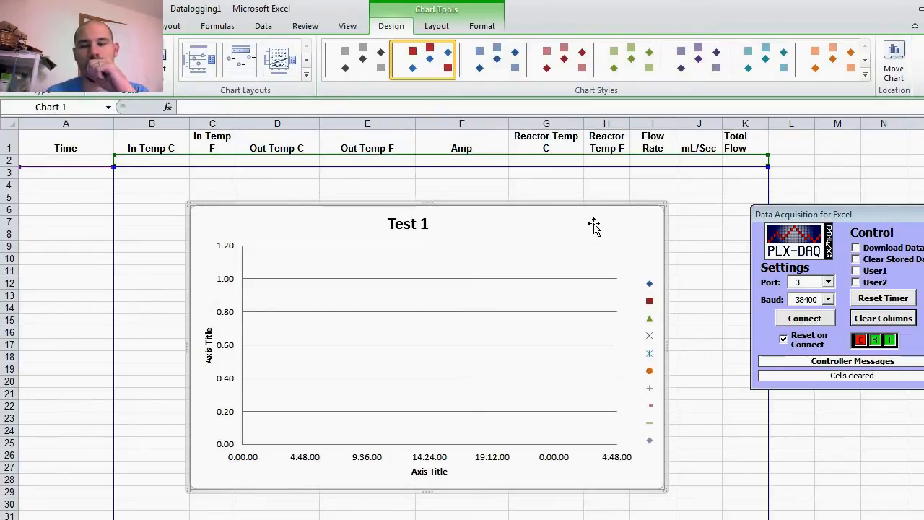
mouse_move(582, 214)
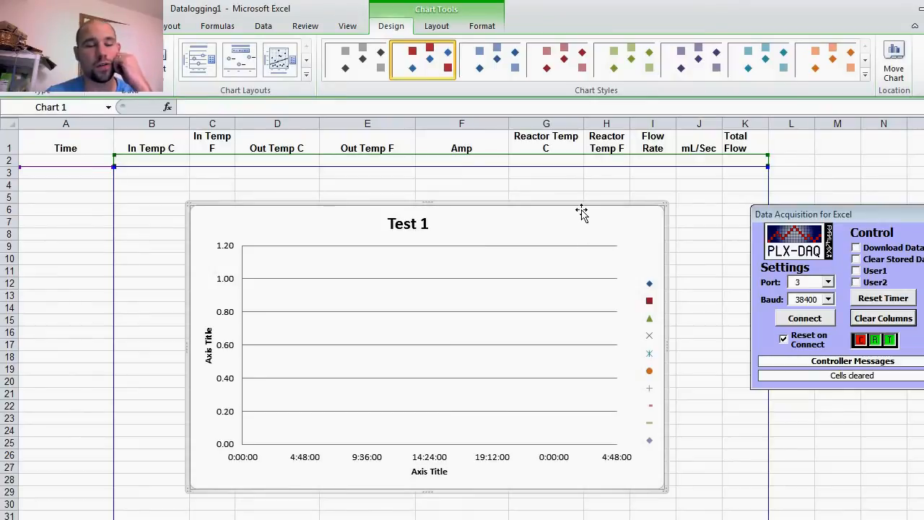
mouse_move(614, 323)
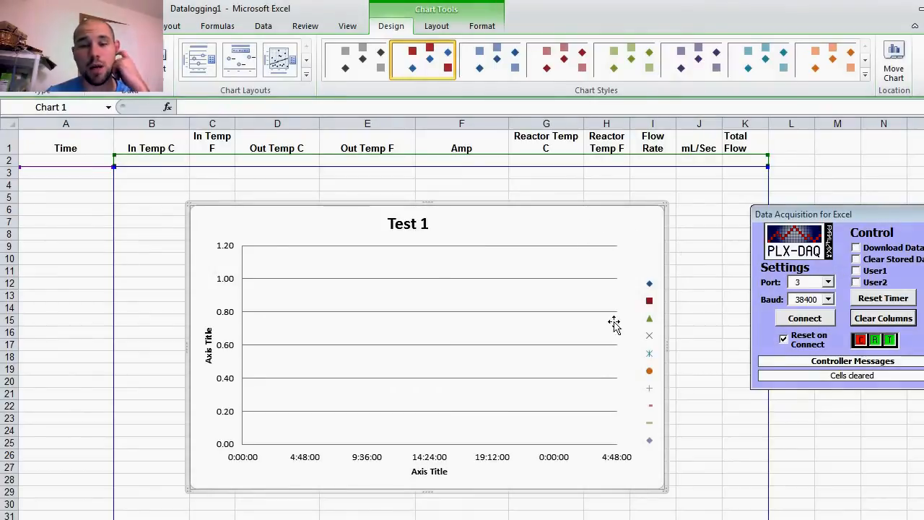
click(805, 318)
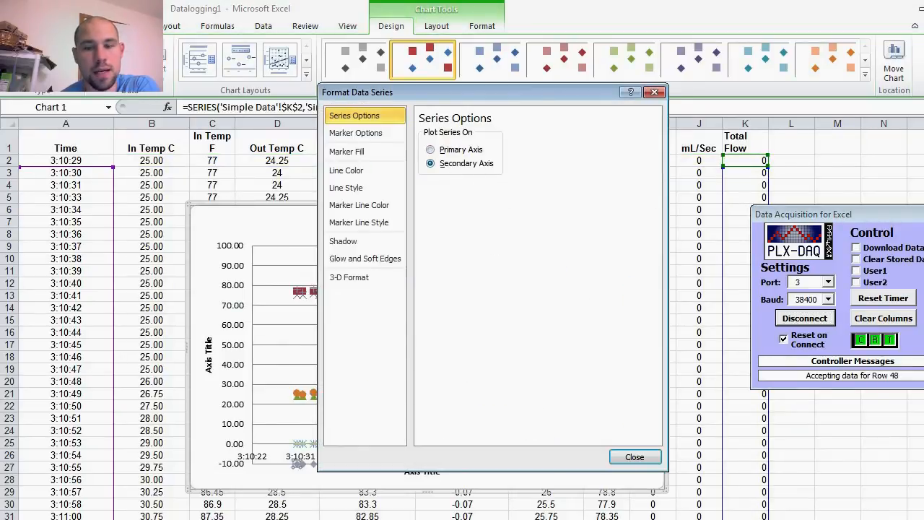
Step: Format Out Temp F with a built-in marker shape at size 5
click(635, 457)
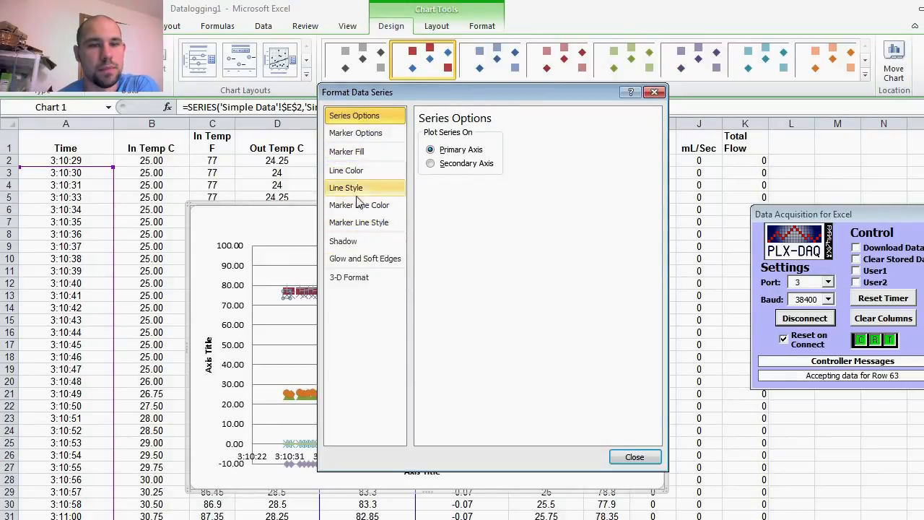
click(364, 133)
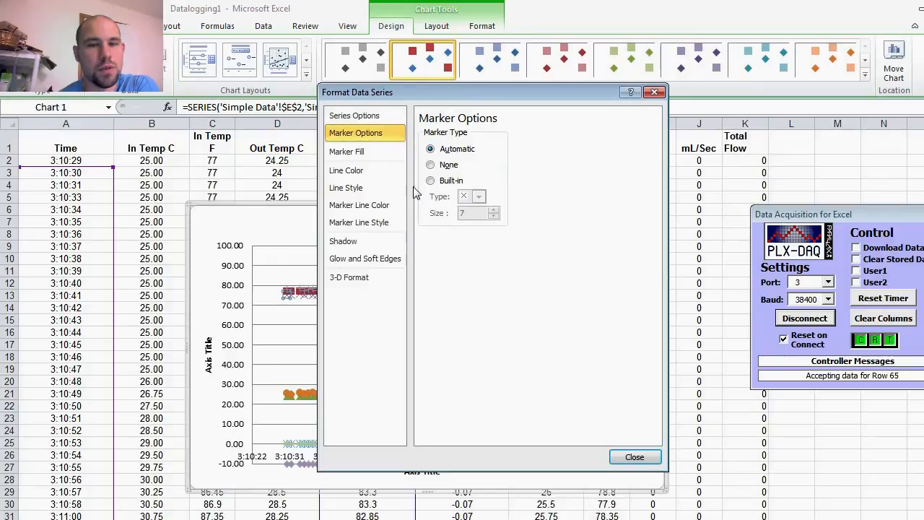
click(479, 196)
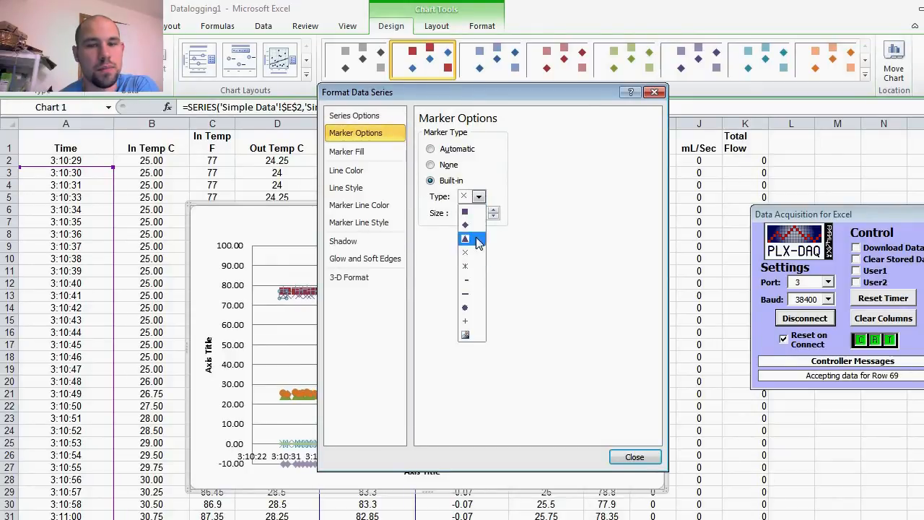
click(465, 239)
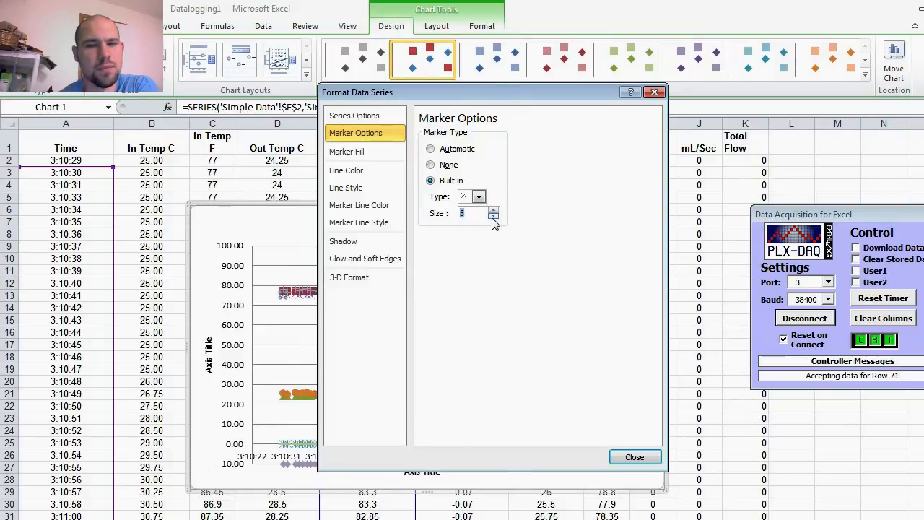
click(634, 457)
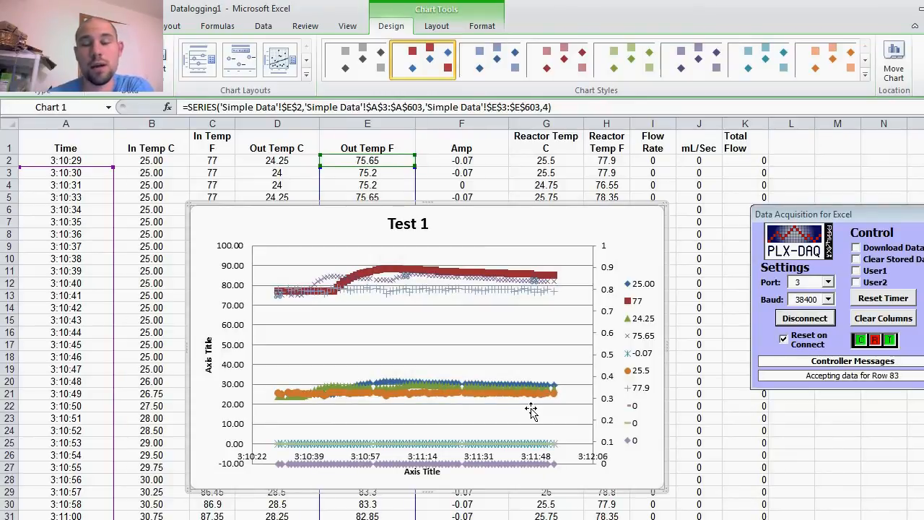
mouse_move(510, 357)
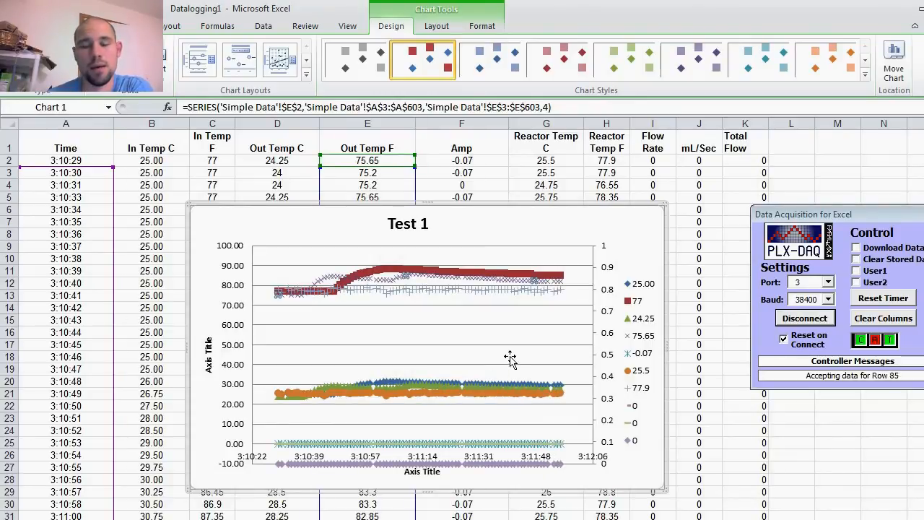